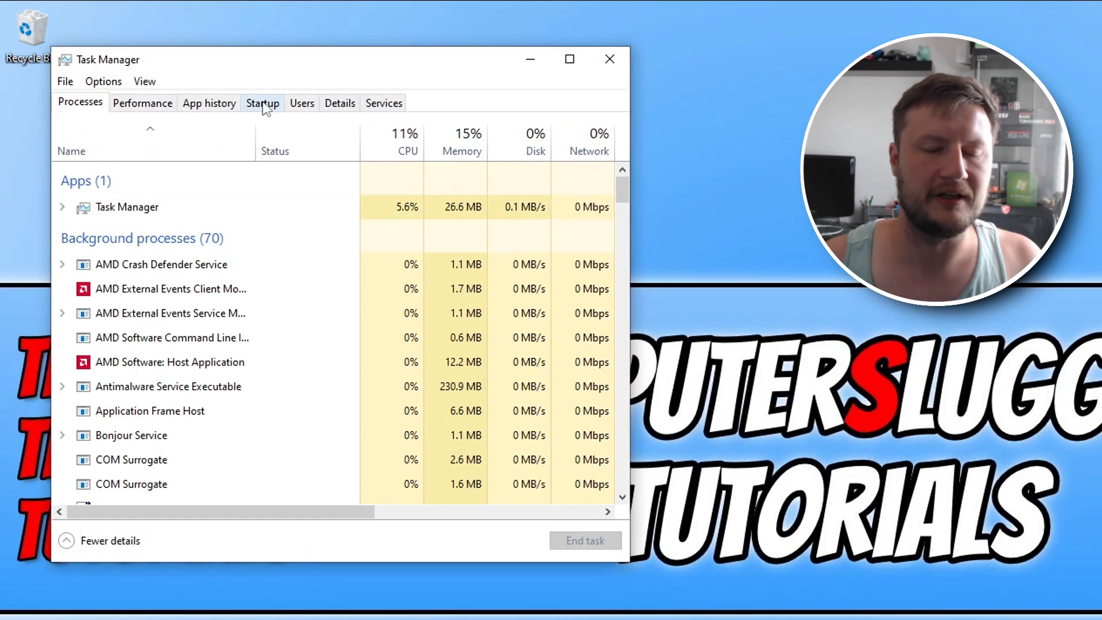
Step: Show the Startup apps list and select the Vanguard tray notification entry
{"action": "left_click", "coordinate": [262, 103]}
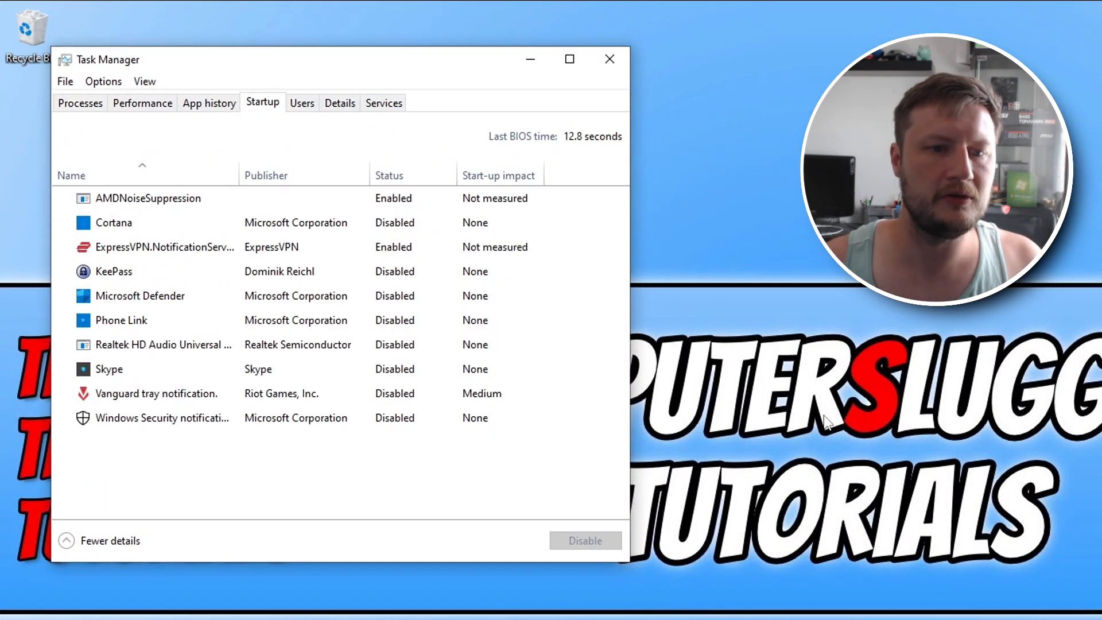
{"action": "mouse_move", "coordinate": [546, 156]}
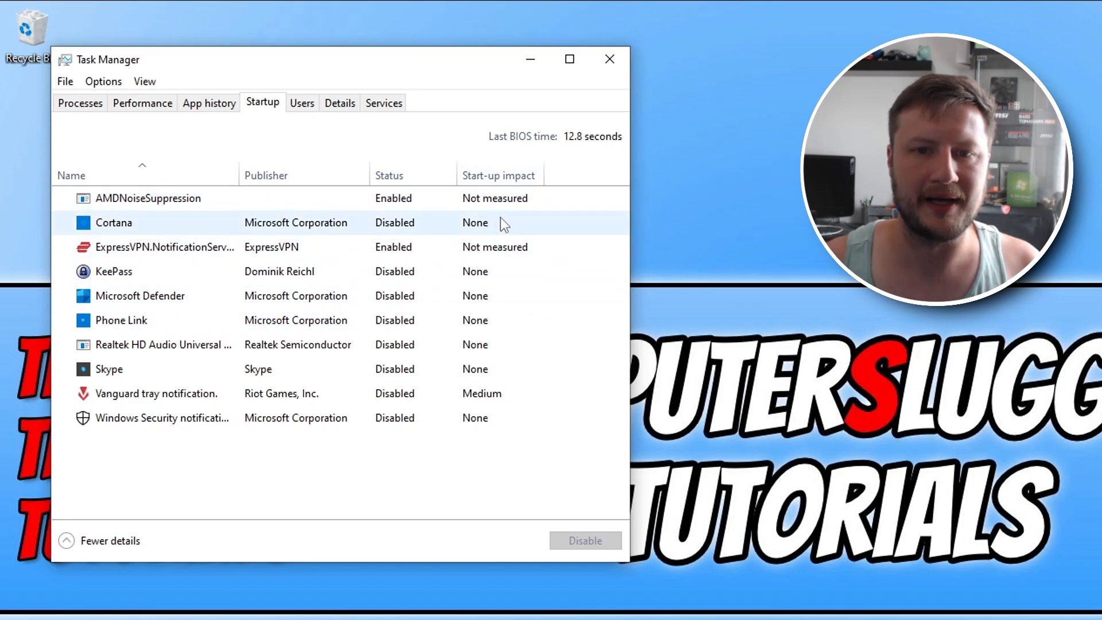
{"action": "left_click", "coordinate": [156, 393]}
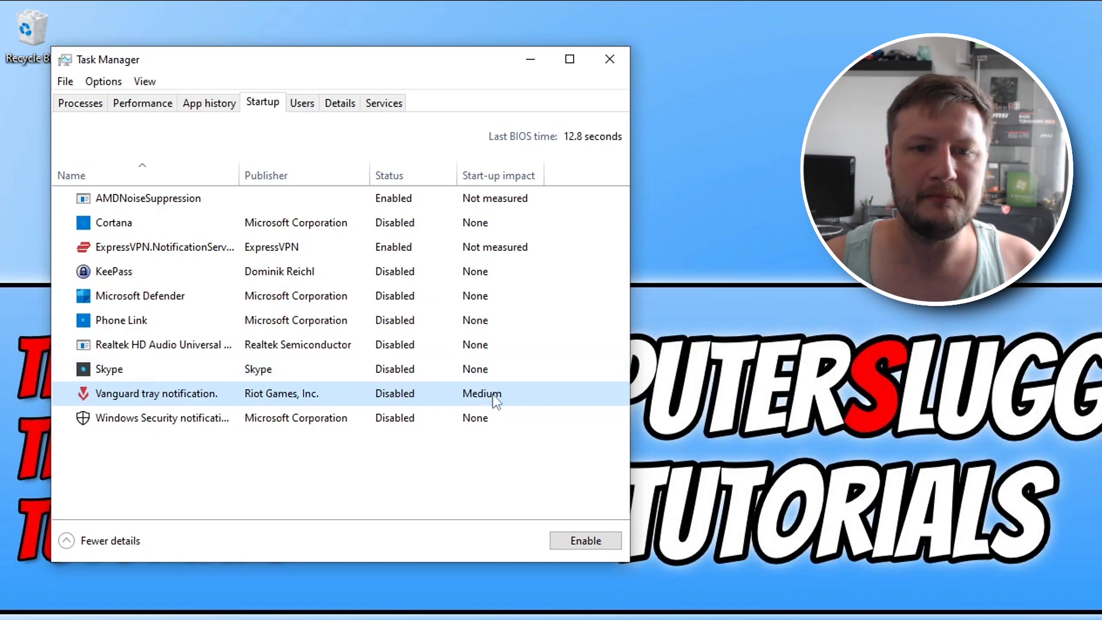
{"action": "mouse_move", "coordinate": [569, 403]}
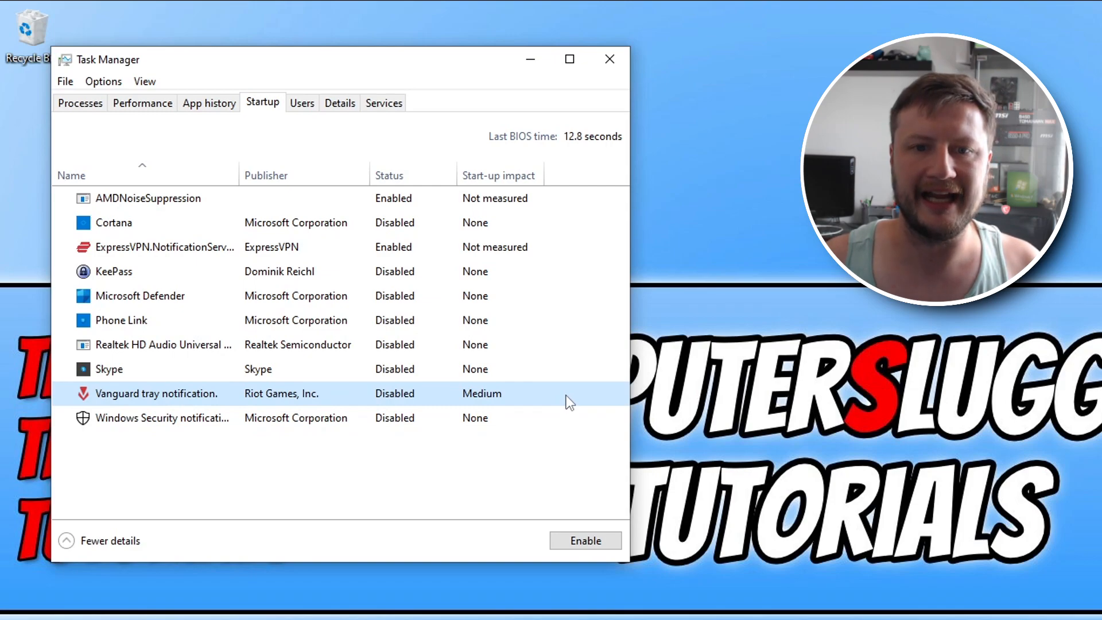
{"action": "mouse_move", "coordinate": [494, 399]}
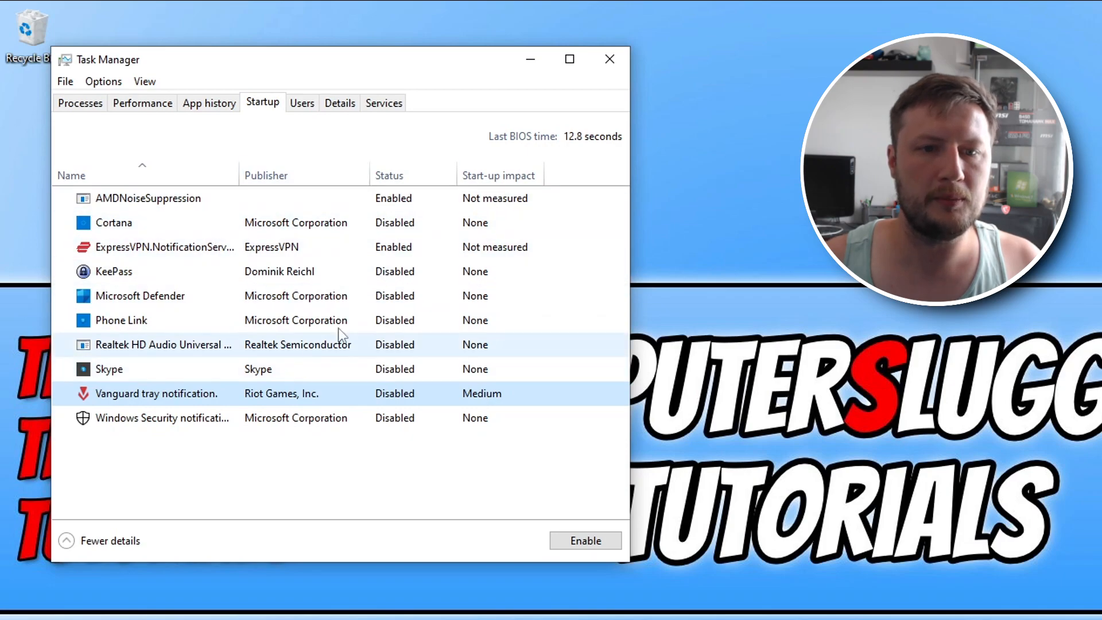
{"action": "mouse_move", "coordinate": [338, 374]}
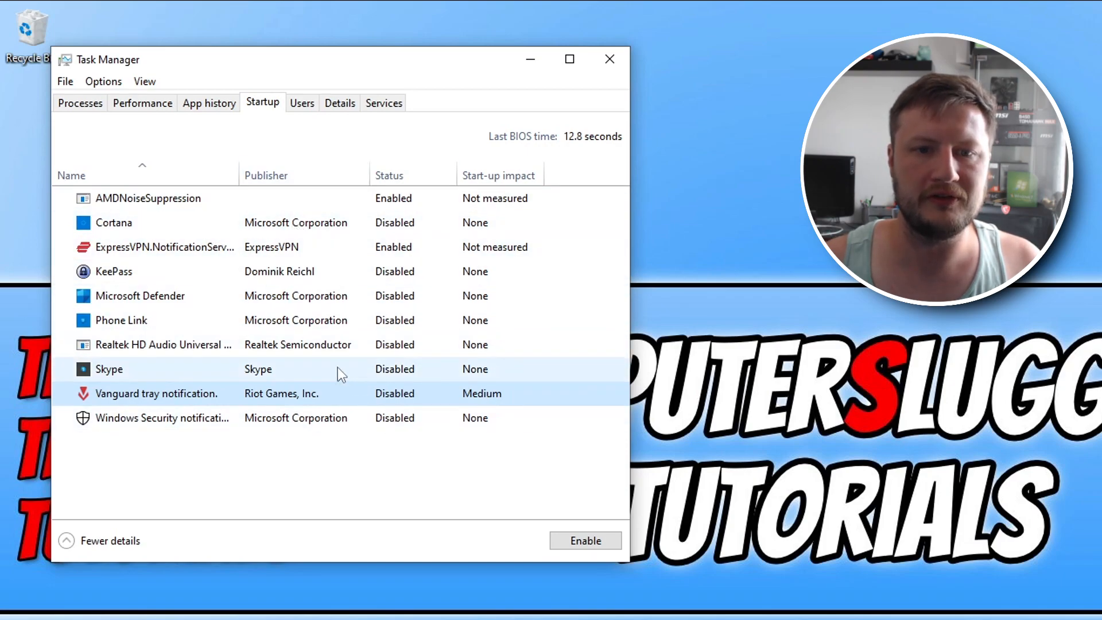
{"action": "mouse_move", "coordinate": [355, 392]}
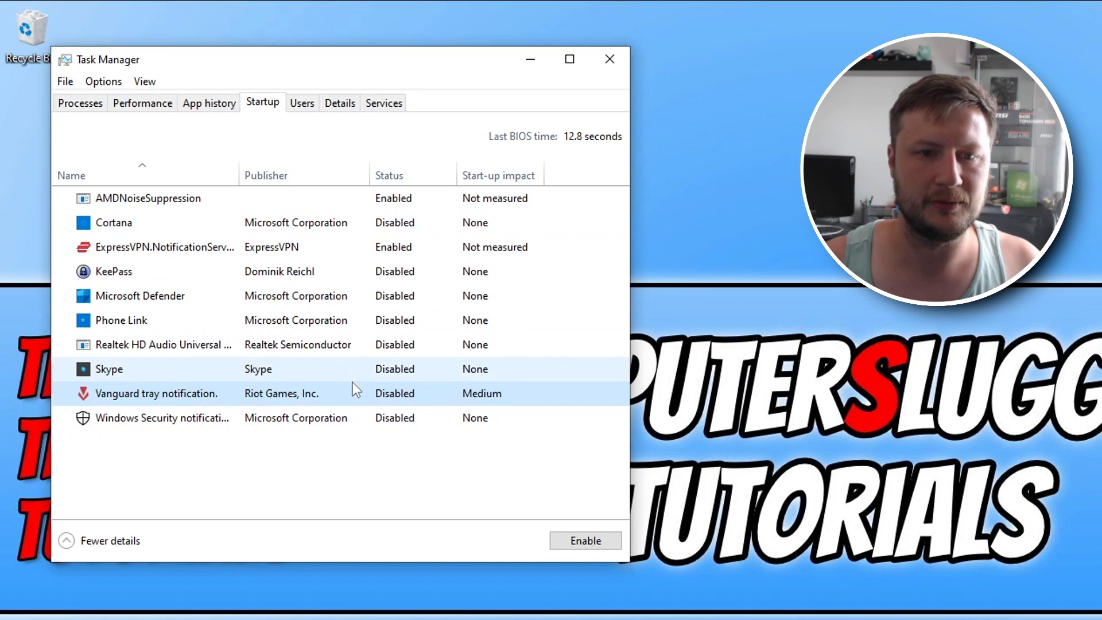
Step: Disable the AMDNoiseSuppression startup entry, leaving ExpressVPN the only enabled one
{"action": "left_click", "coordinate": [148, 197]}
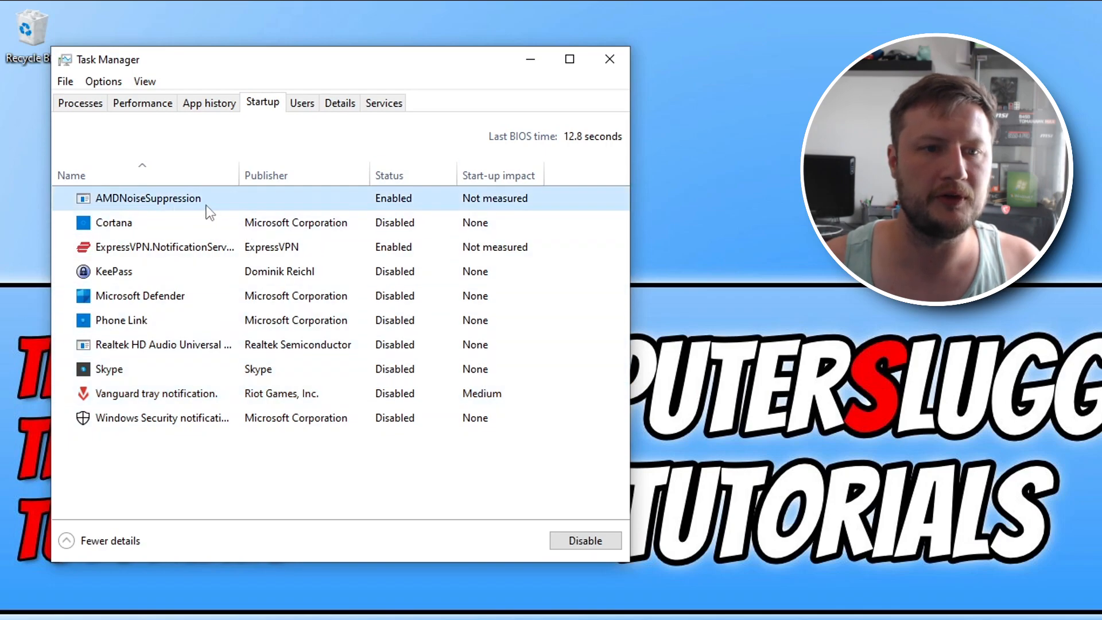
{"action": "right_click", "coordinate": [148, 198]}
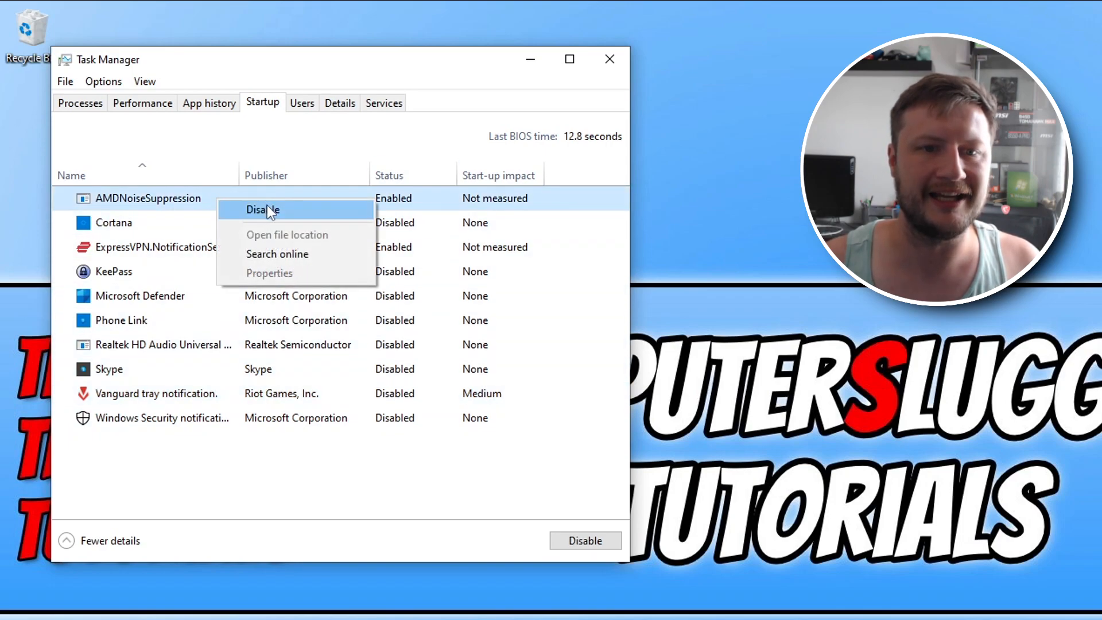
{"action": "left_click", "coordinate": [263, 209]}
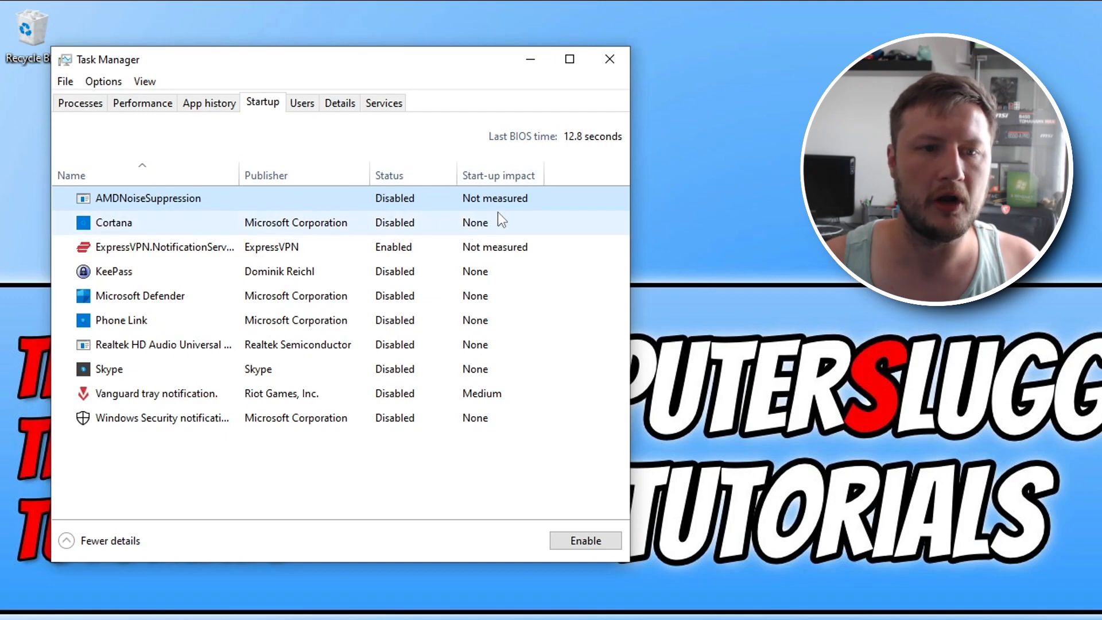
{"action": "mouse_move", "coordinate": [546, 222]}
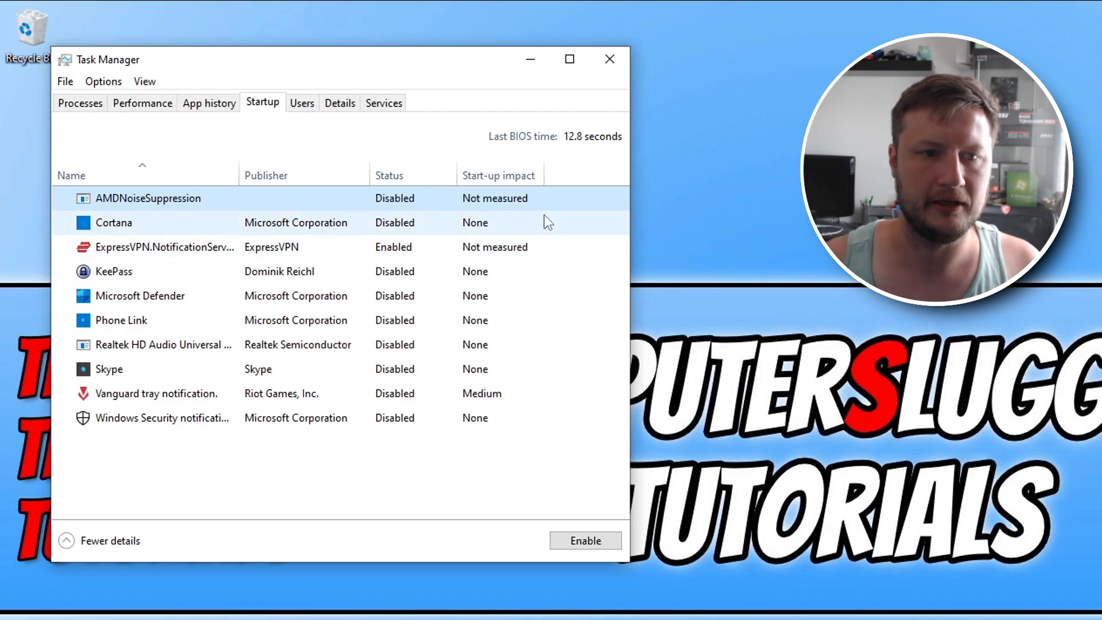
{"action": "mouse_move", "coordinate": [323, 313]}
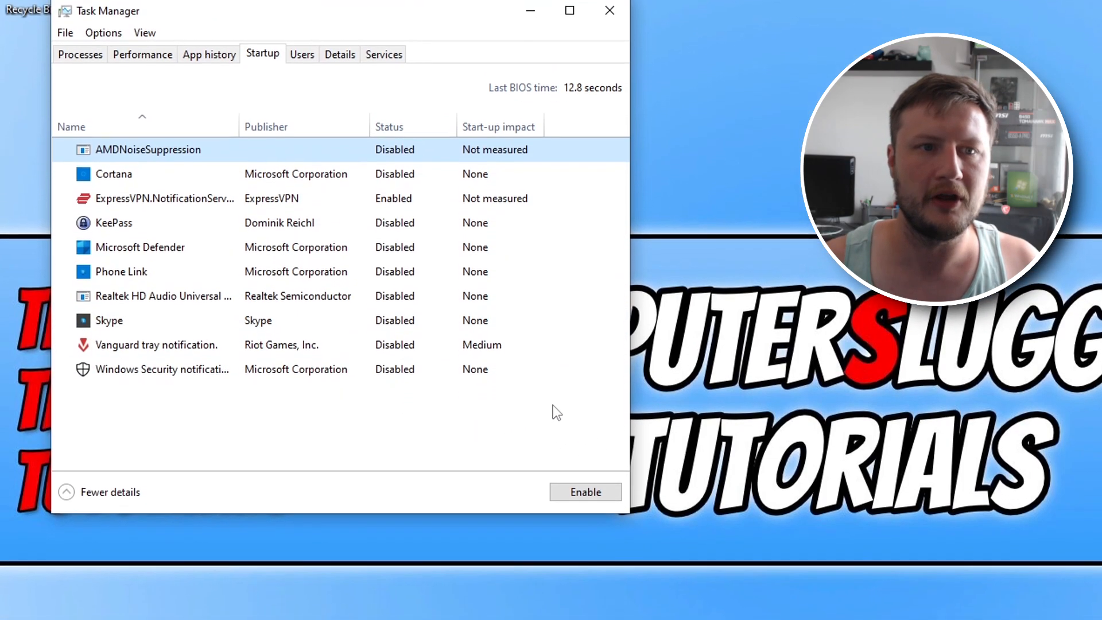
{"action": "left_click", "coordinate": [21, 600]}
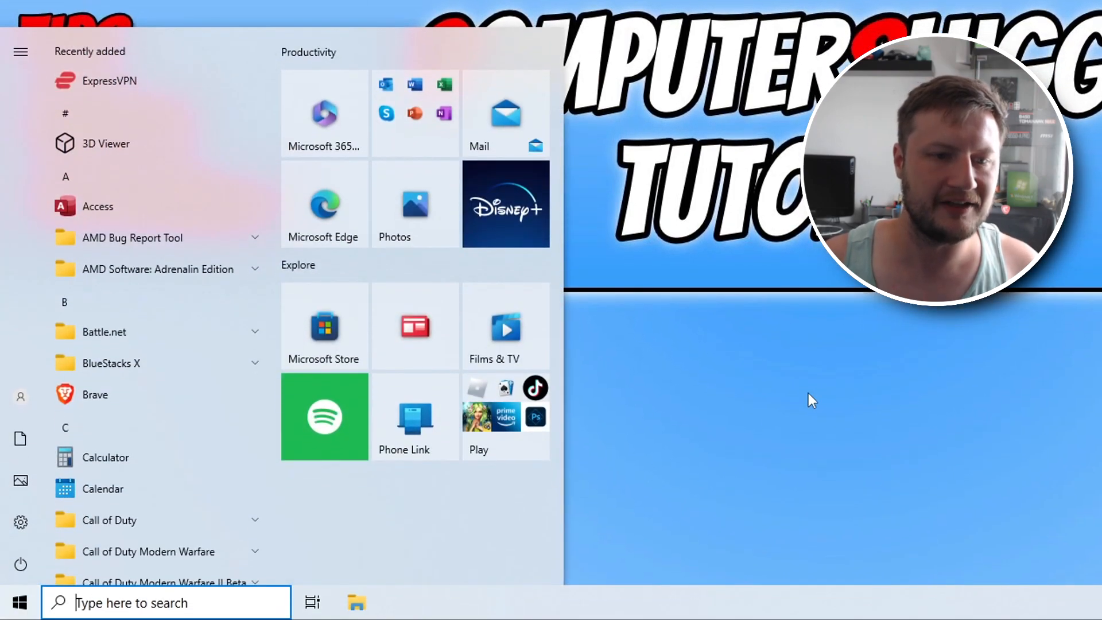
Step: Launch System Configuration via msconfig and reach its Services list
{"action": "type", "text": "msconfig"}
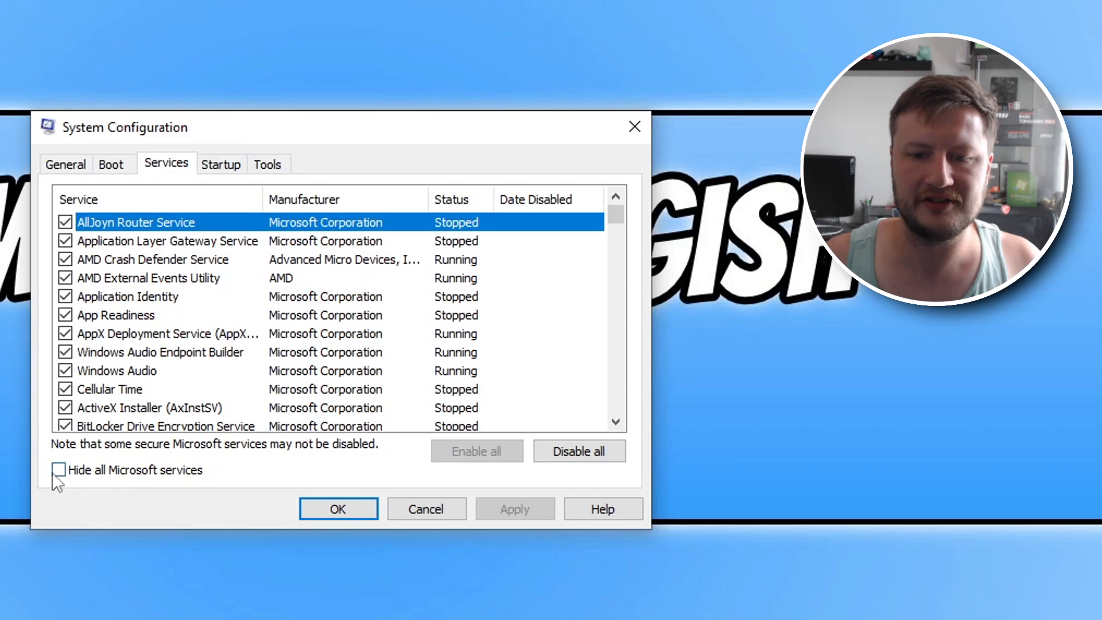
{"action": "left_click", "coordinate": [60, 470]}
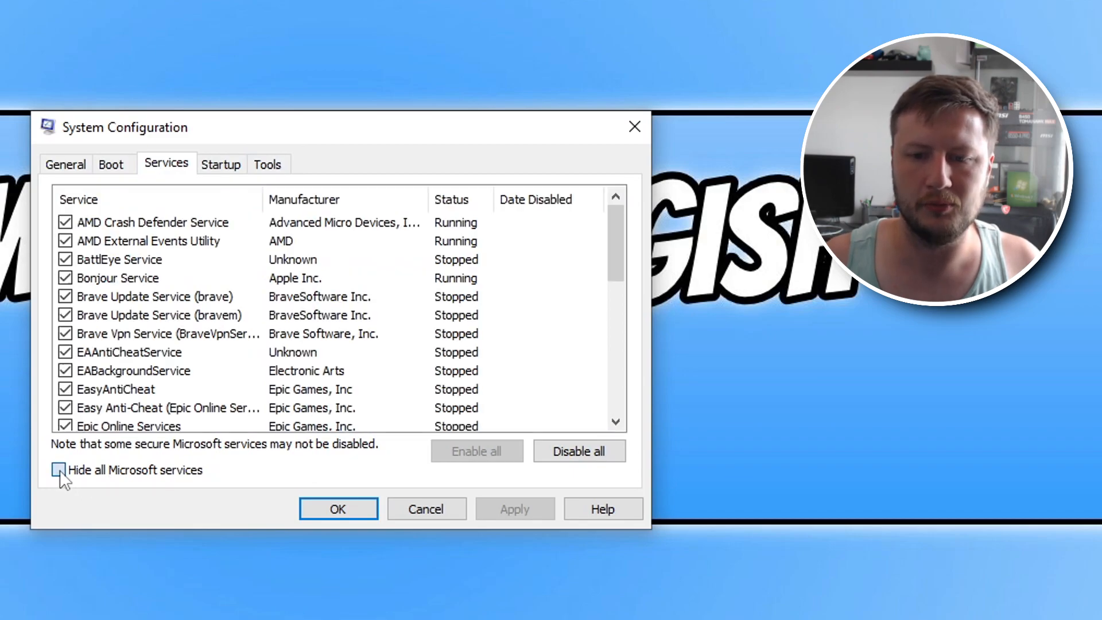
Step: Hide Microsoft services and untick AMD Crash Defender Service through EAAntiCheatService
{"action": "left_click", "coordinate": [56, 470]}
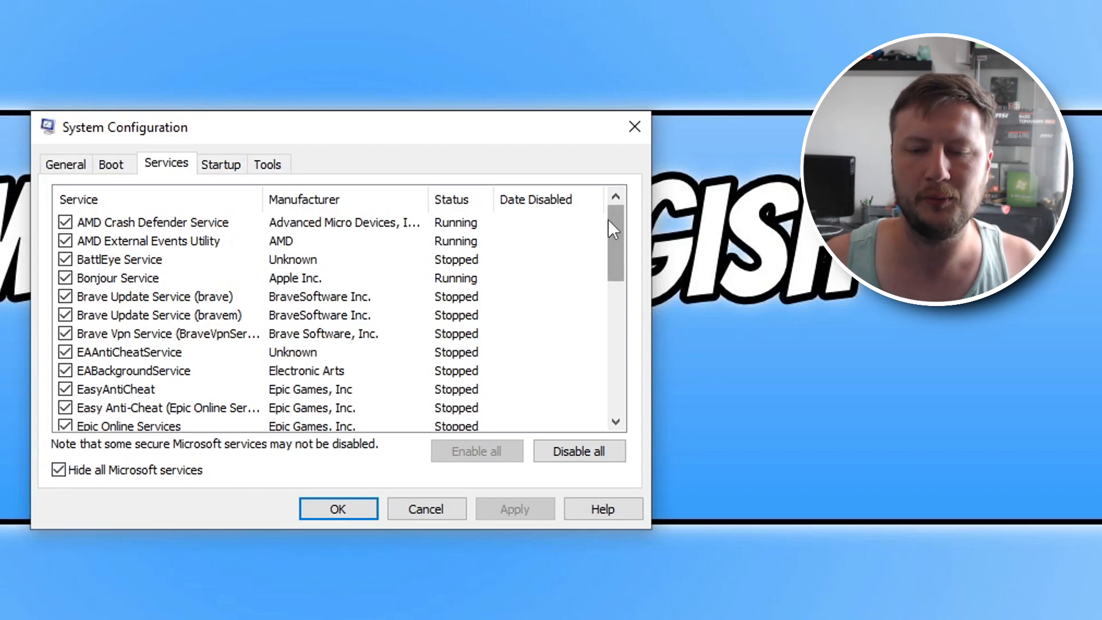
{"action": "scroll", "scroll_direction": "down", "scroll_amount": 3}
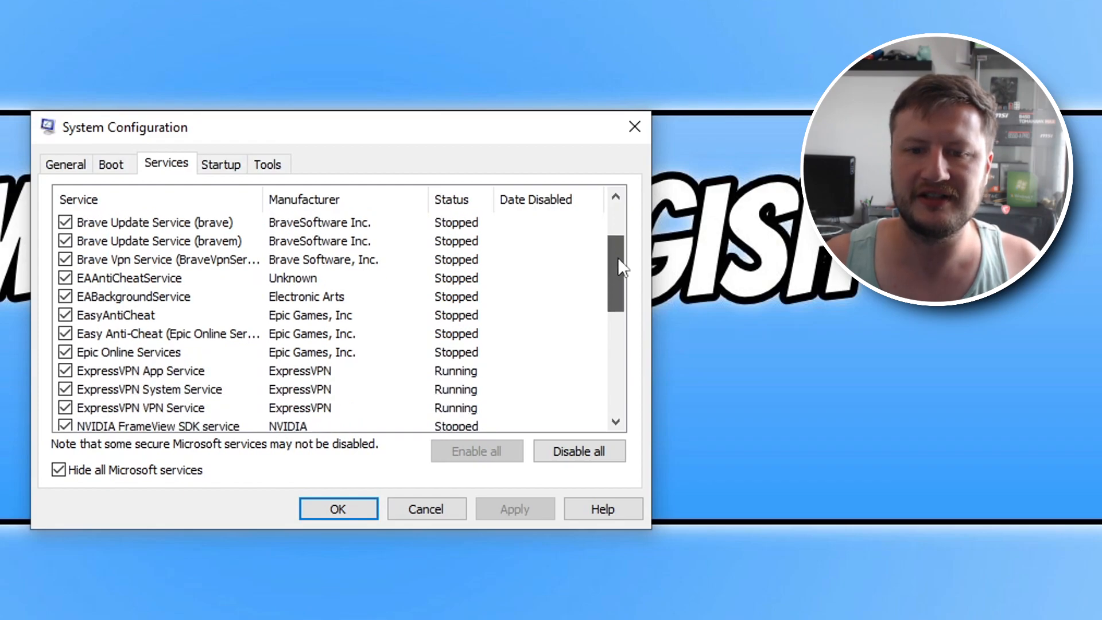
{"action": "scroll", "scroll_direction": "down", "scroll_amount": 3}
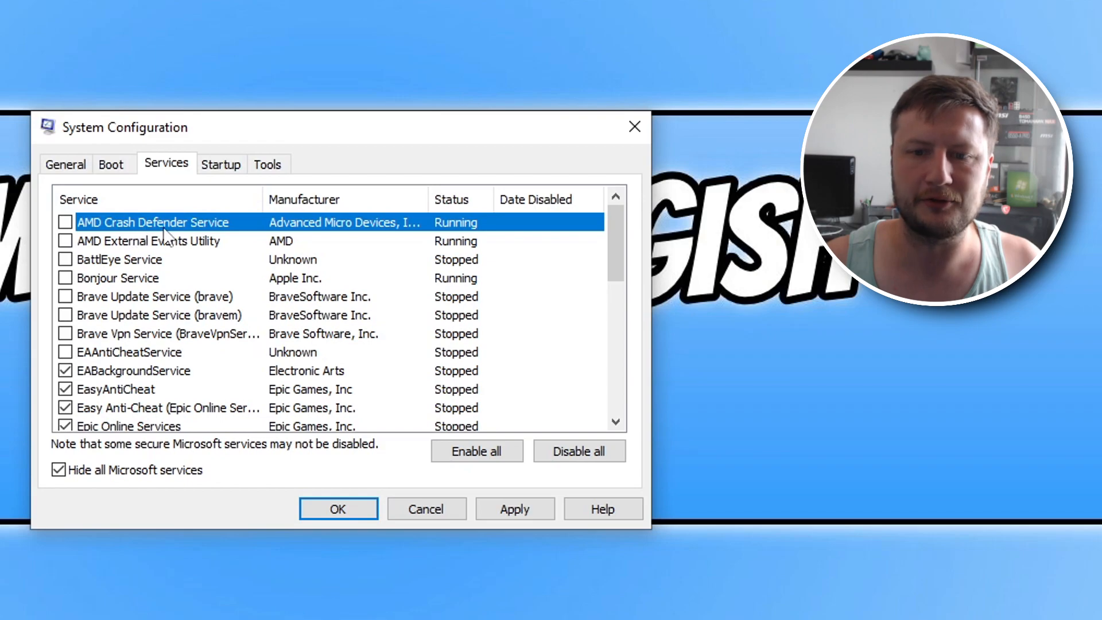
{"action": "mouse_move", "coordinate": [133, 259]}
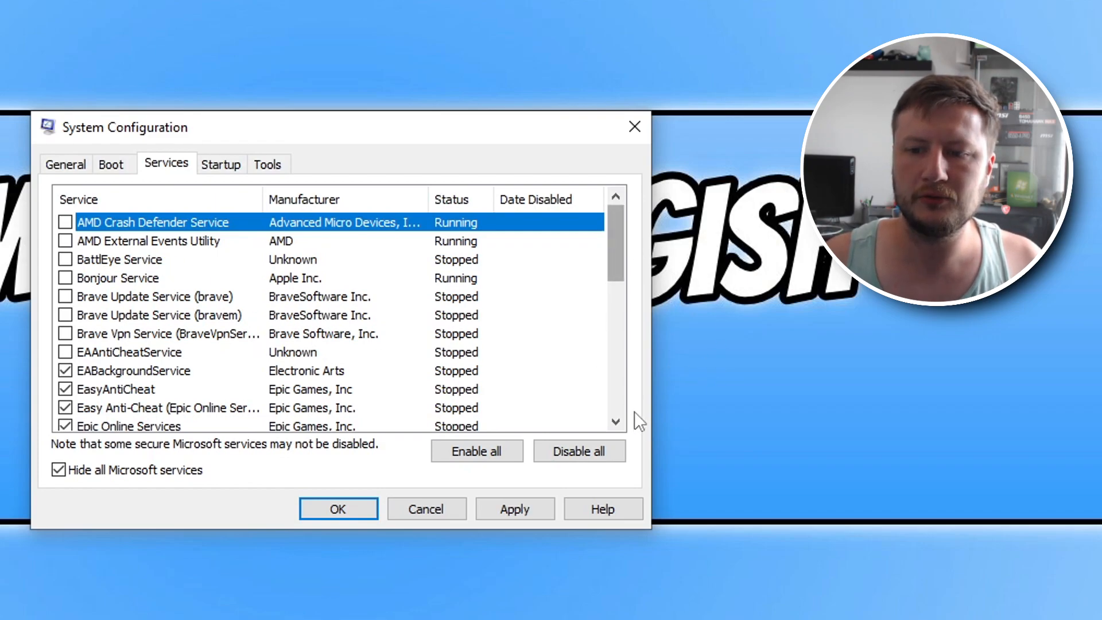
Step: Use Disable all to untick every remaining non-Microsoft service and verify the list
{"action": "left_click", "coordinate": [578, 449]}
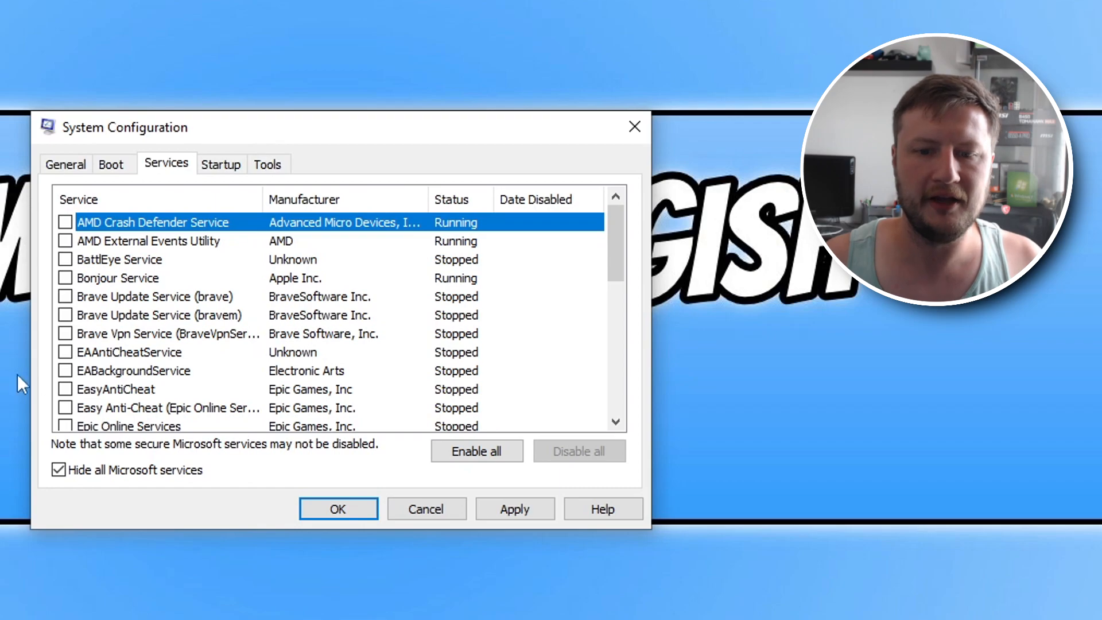
{"action": "scroll", "scroll_direction": "down", "scroll_amount": 3}
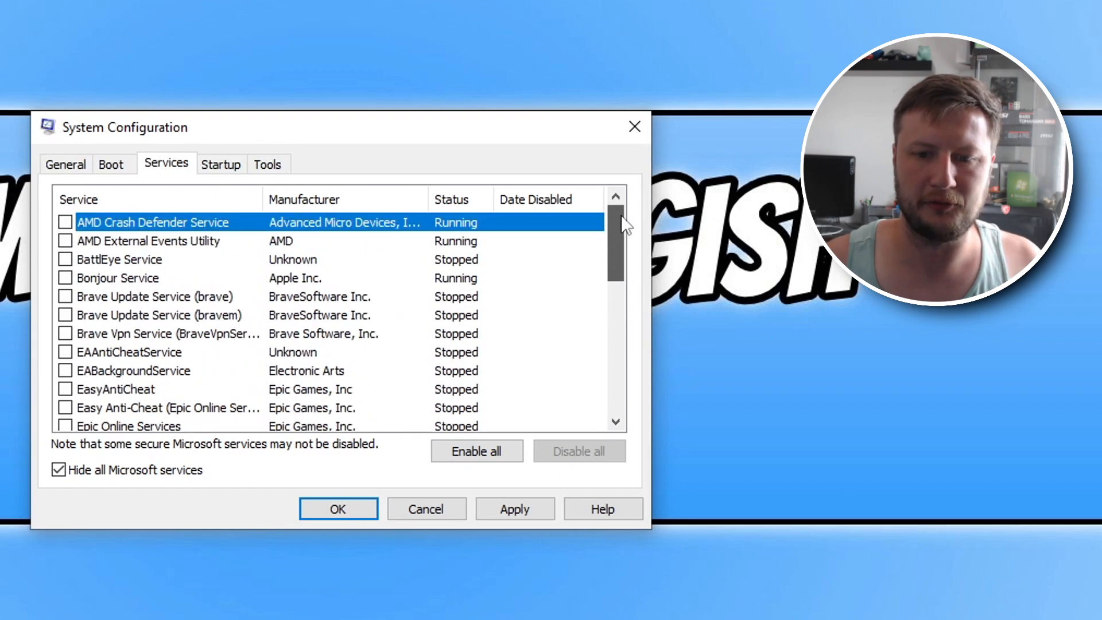
{"action": "scroll", "scroll_direction": "down", "scroll_amount": 3}
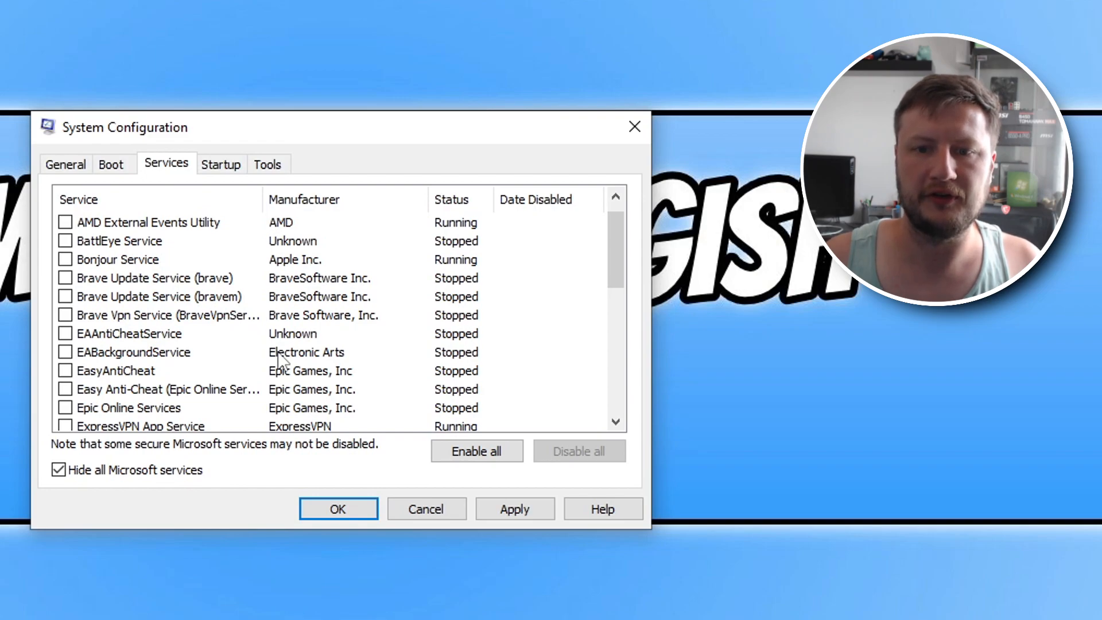
{"action": "mouse_move", "coordinate": [264, 284]}
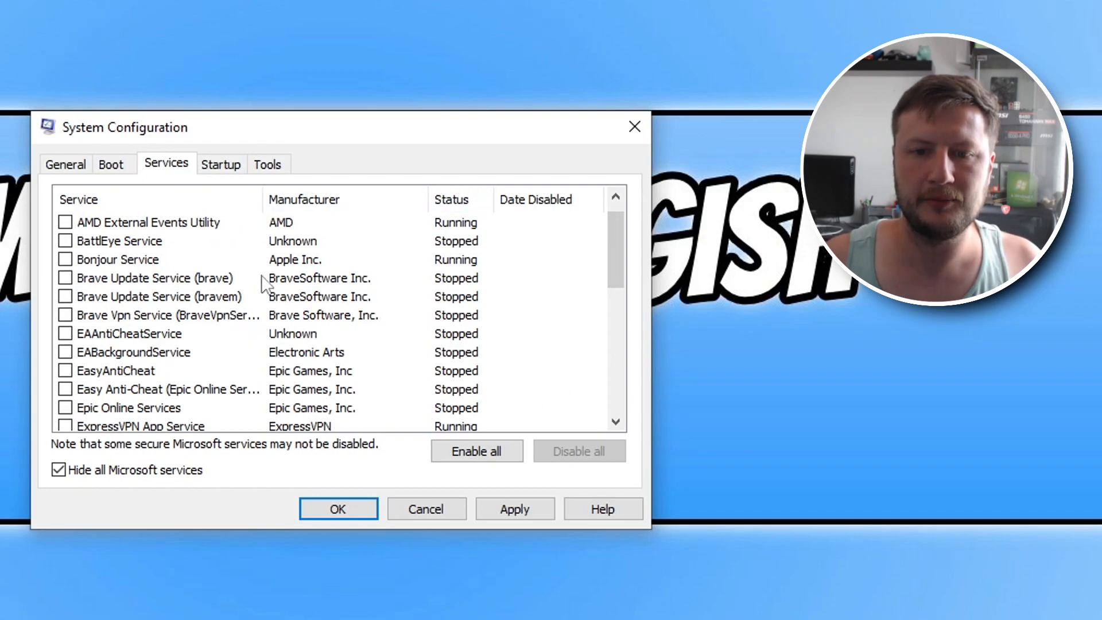
{"action": "mouse_move", "coordinate": [346, 249]}
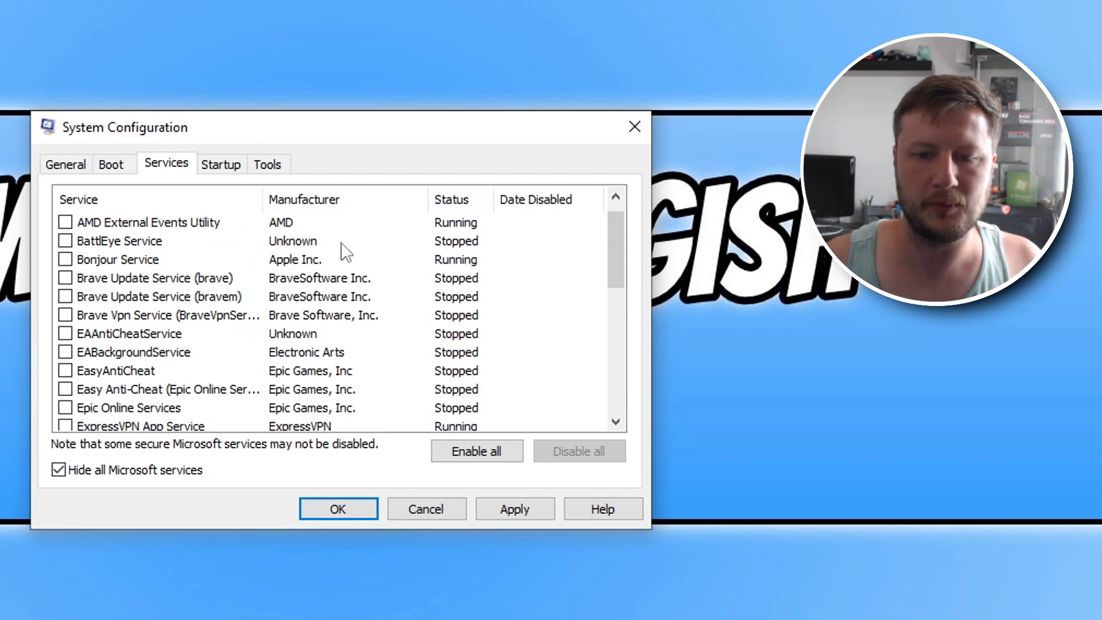
Step: Apply and confirm the service changes so the restart prompt appears
{"action": "left_click", "coordinate": [514, 509]}
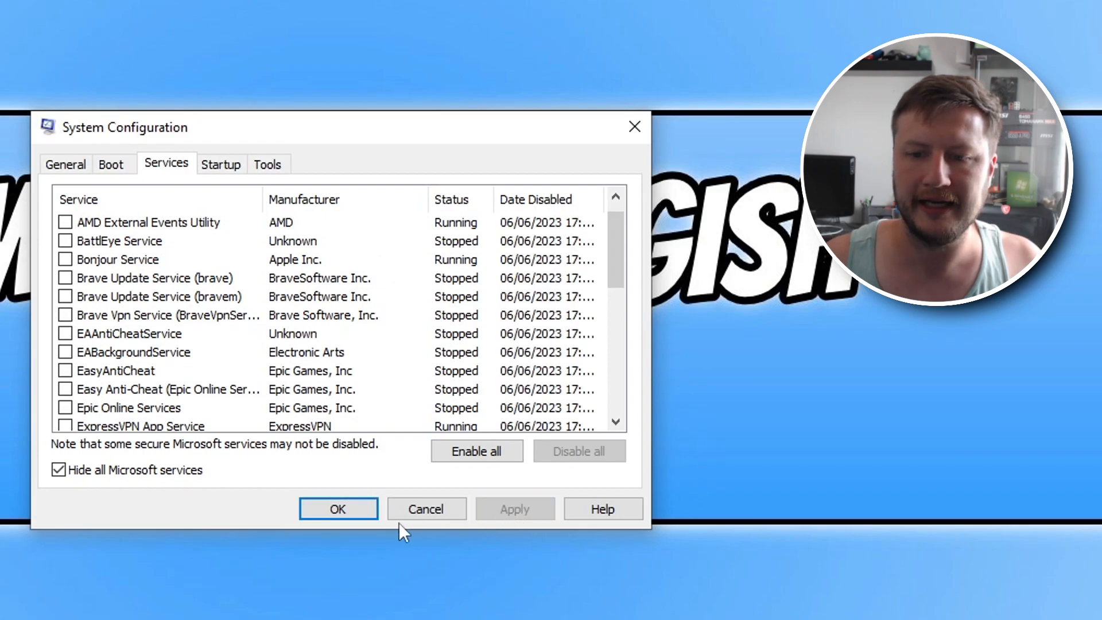
{"action": "left_click", "coordinate": [338, 508]}
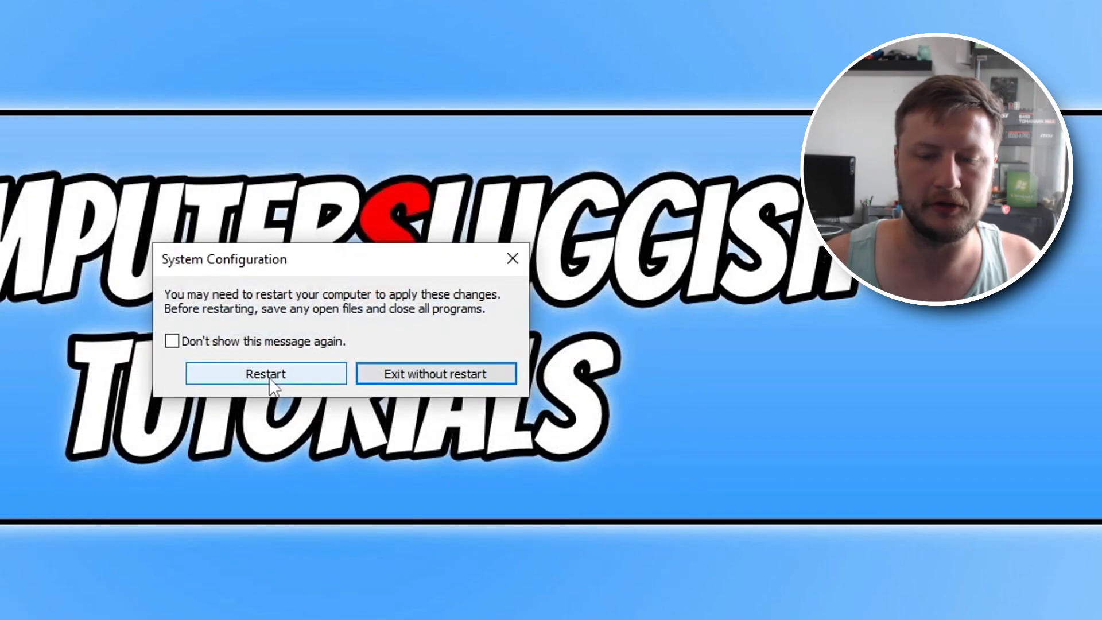